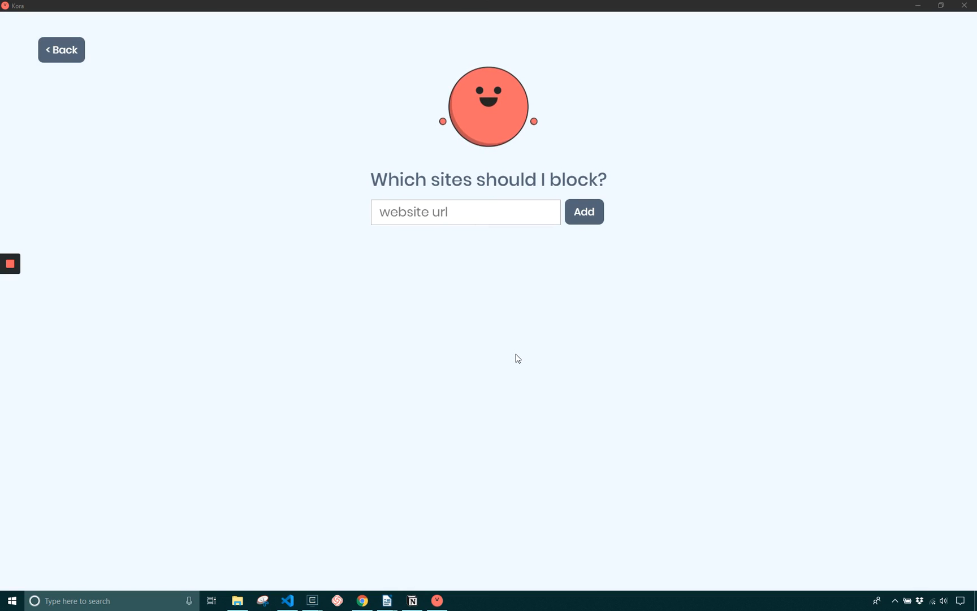
{"action": "mouse_move", "coordinate": [500, 359]}
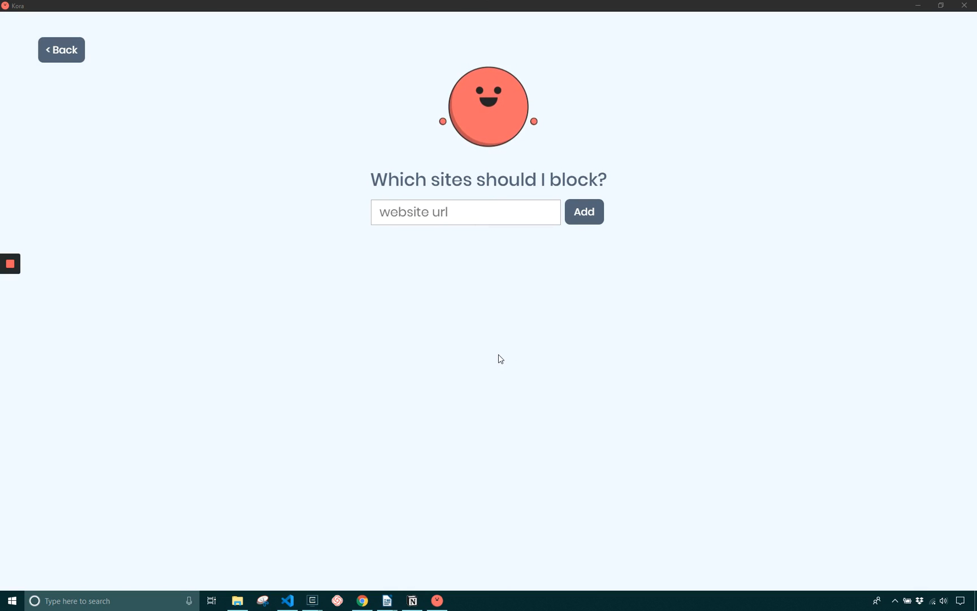
{"action": "mouse_move", "coordinate": [377, 360]}
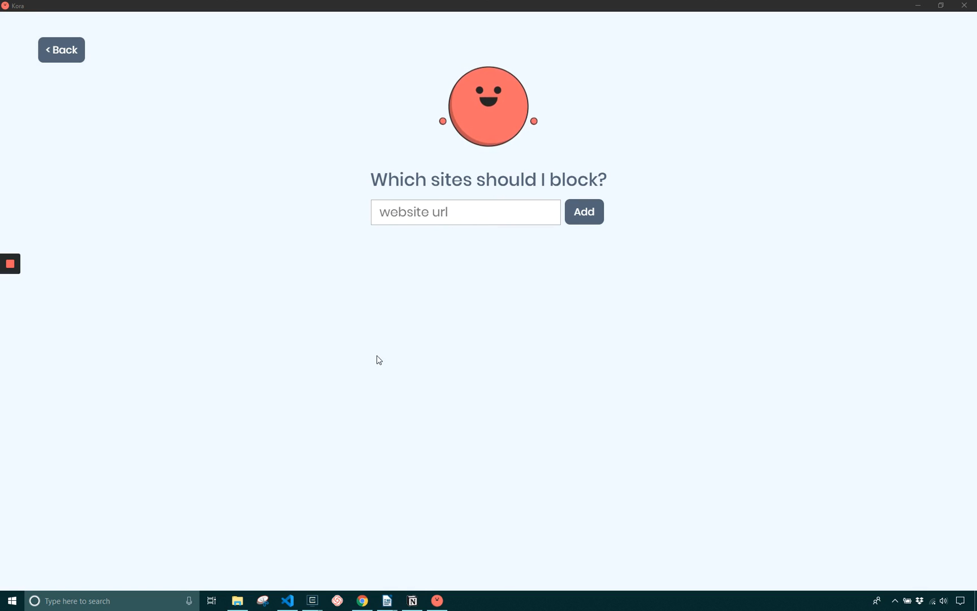
{"action": "mouse_move", "coordinate": [362, 600]}
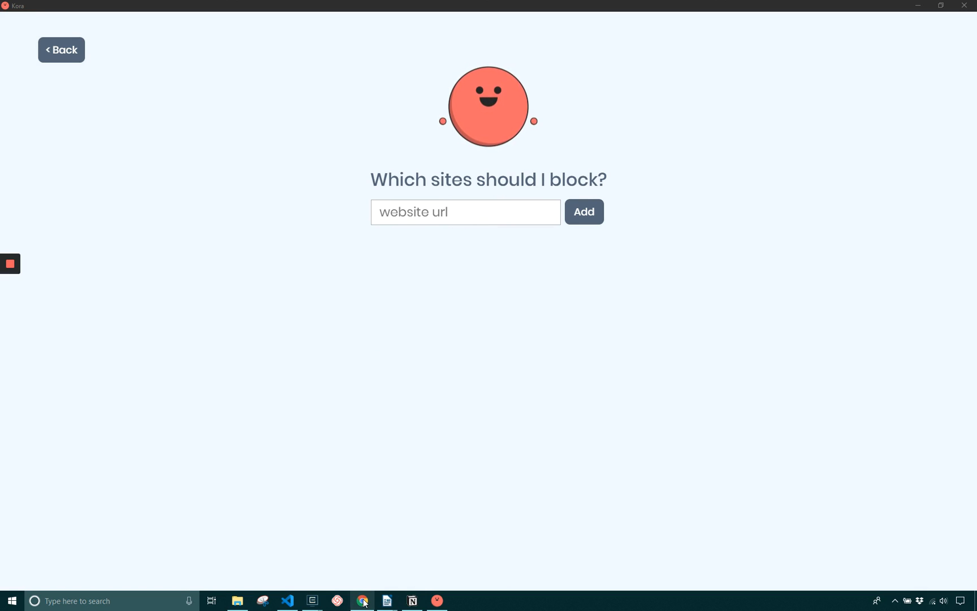
- Add reddit.com/r/politics, reddit.com/r/worldnews and reddit.com/r/funny to the blocked sites
{"action": "left_click", "coordinate": [362, 600]}
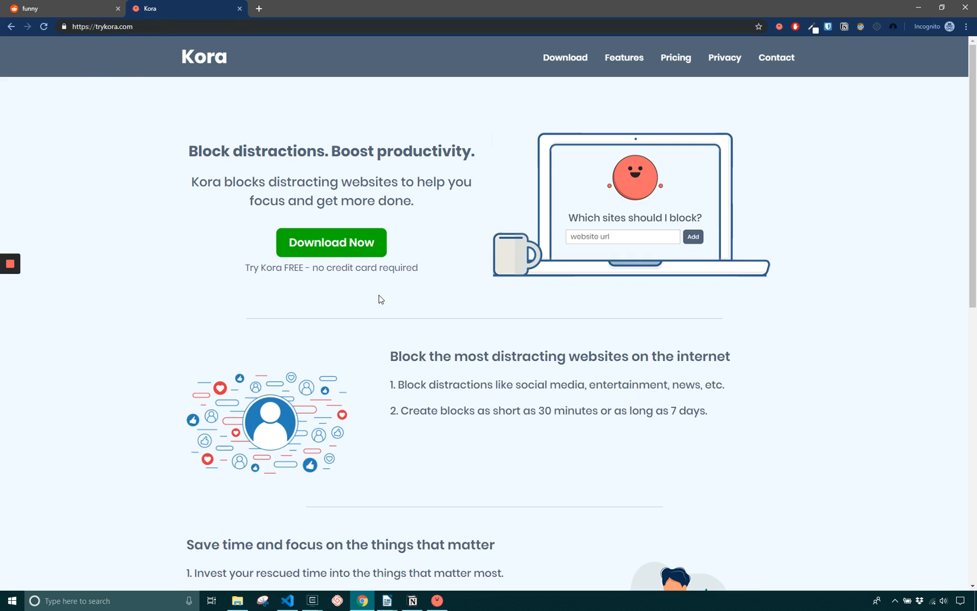
{"action": "mouse_move", "coordinate": [402, 487]}
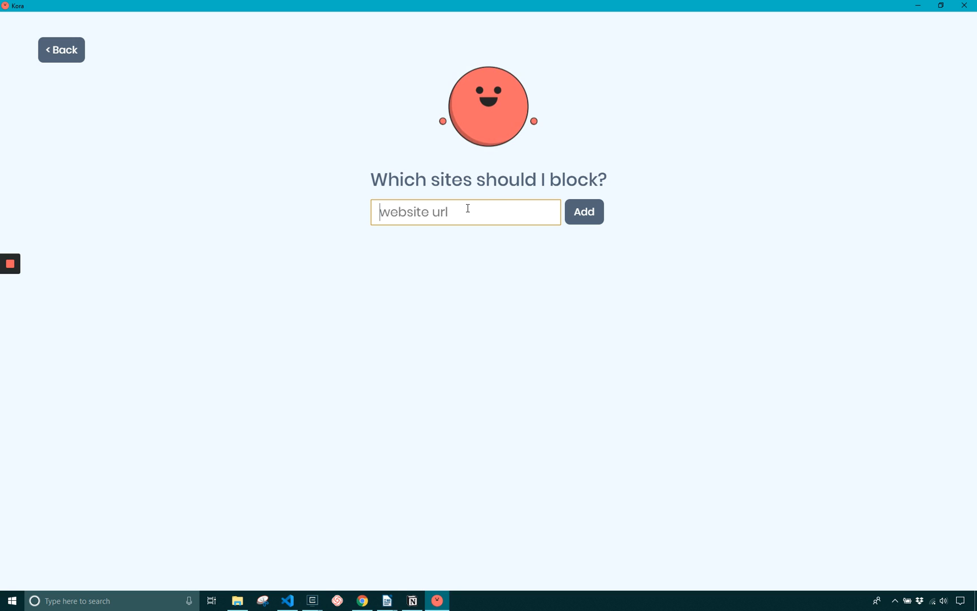
{"action": "type", "text": "www.reddit.com/r/"}
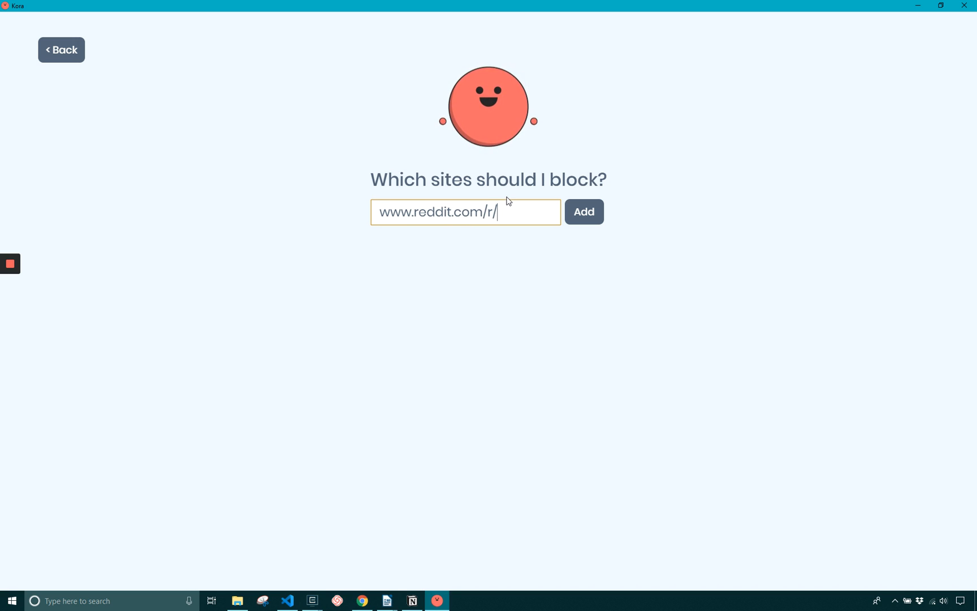
{"action": "left_click", "coordinate": [582, 212]}
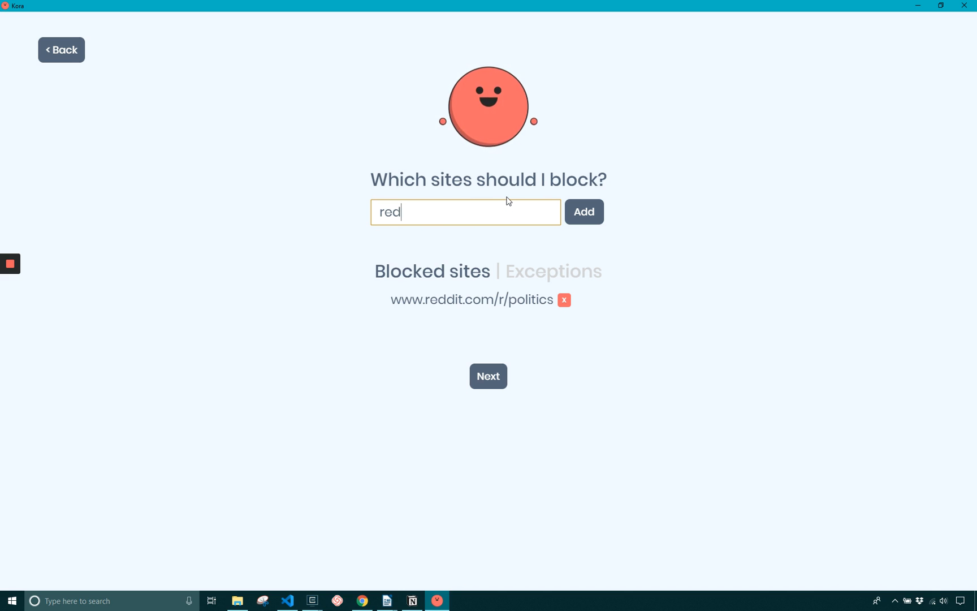
{"action": "type", "text": "reddit.com/r/word"}
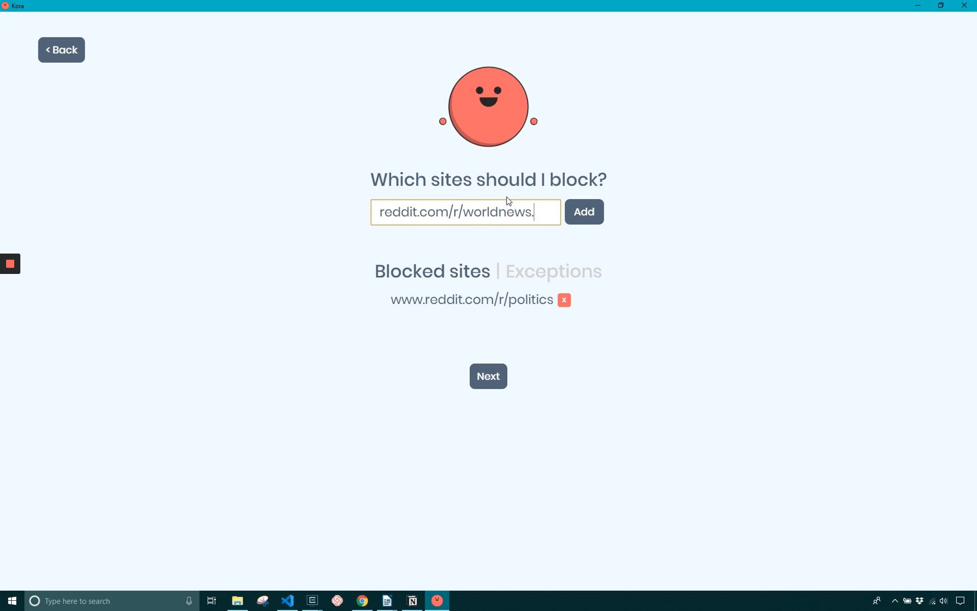
{"action": "left_click", "coordinate": [583, 211]}
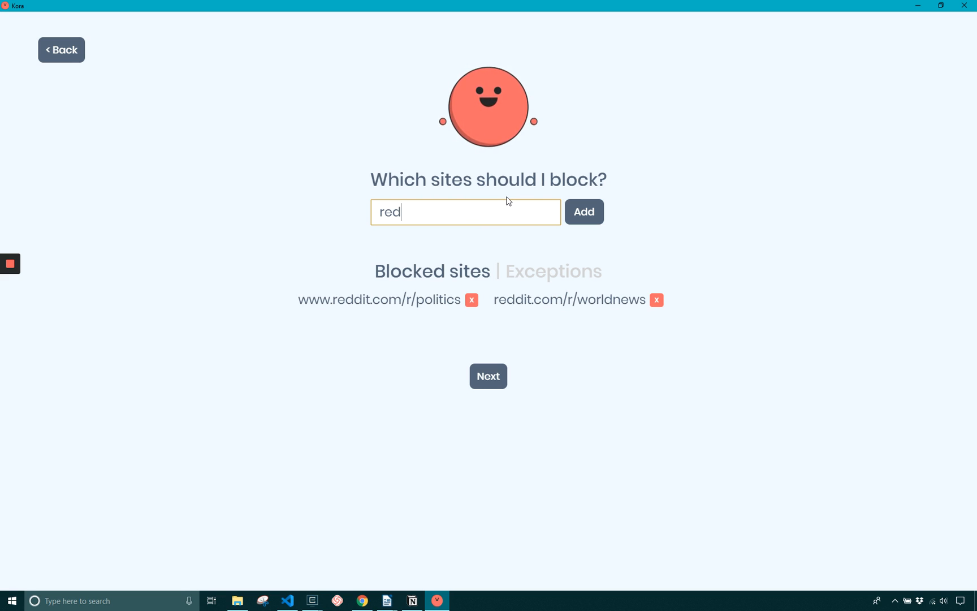
{"action": "type", "text": "reddit.com/r/funn"}
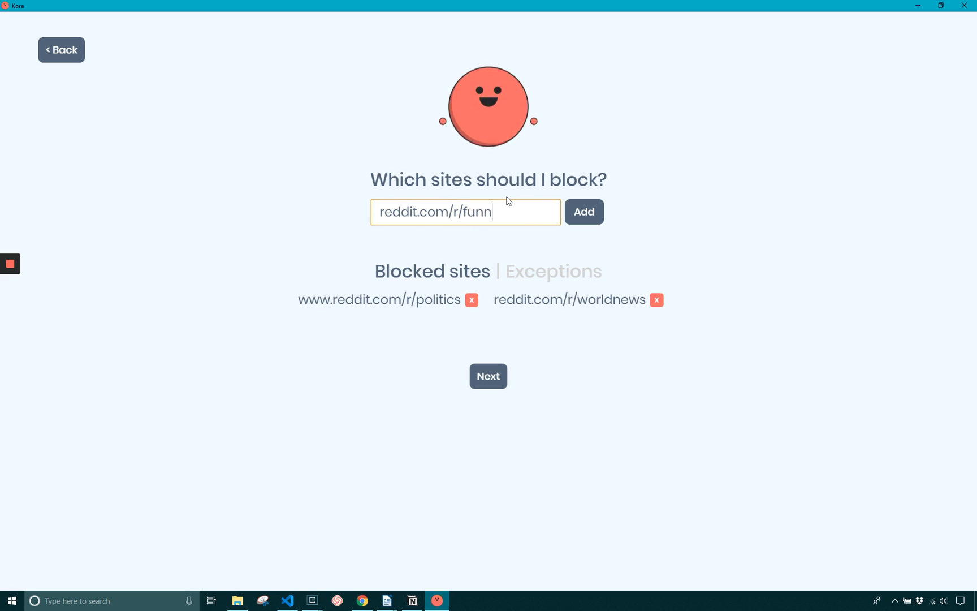
{"action": "left_click", "coordinate": [584, 212]}
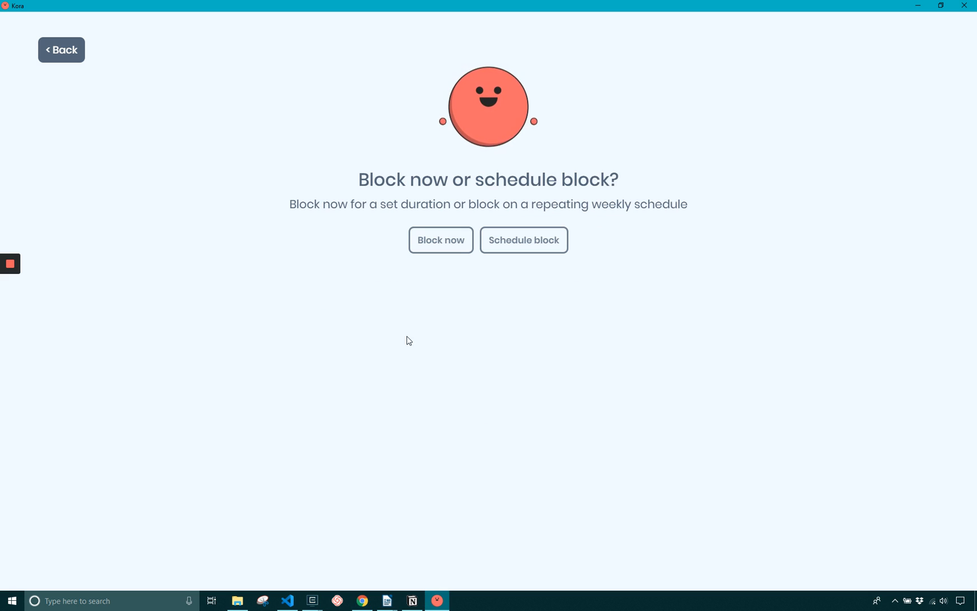
{"action": "mouse_move", "coordinate": [386, 104]}
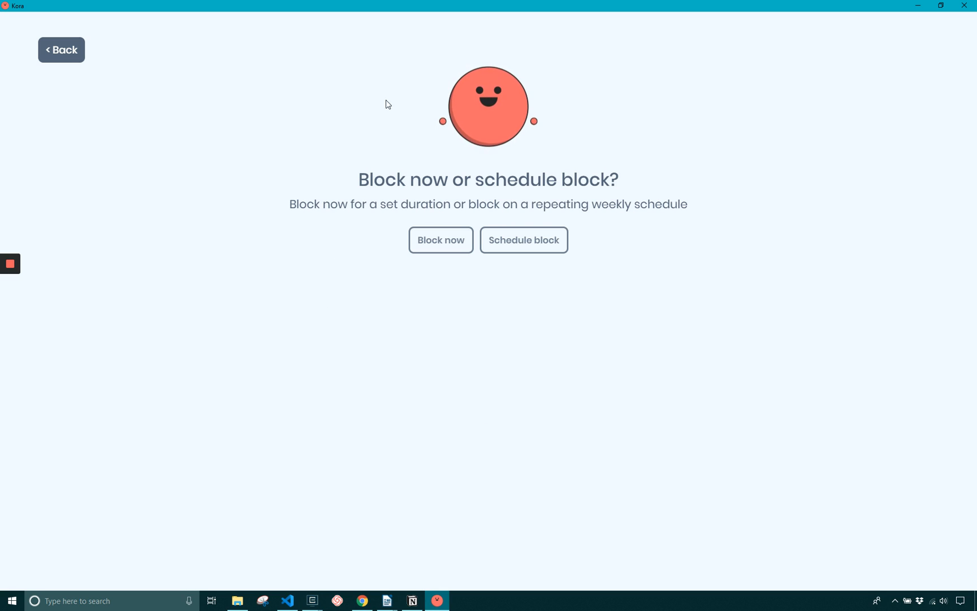
{"action": "mouse_move", "coordinate": [452, 255]}
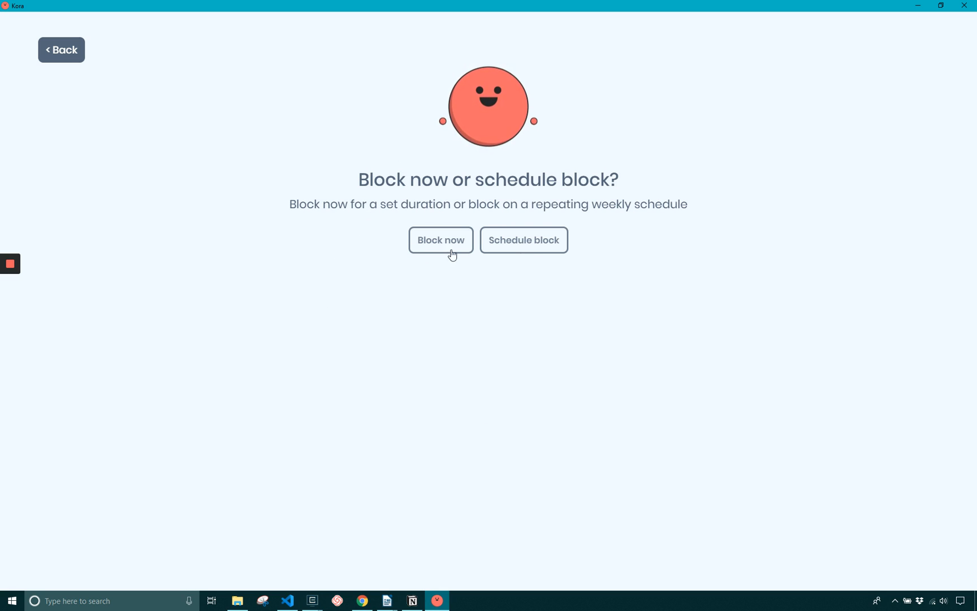
{"action": "left_click", "coordinate": [523, 240]}
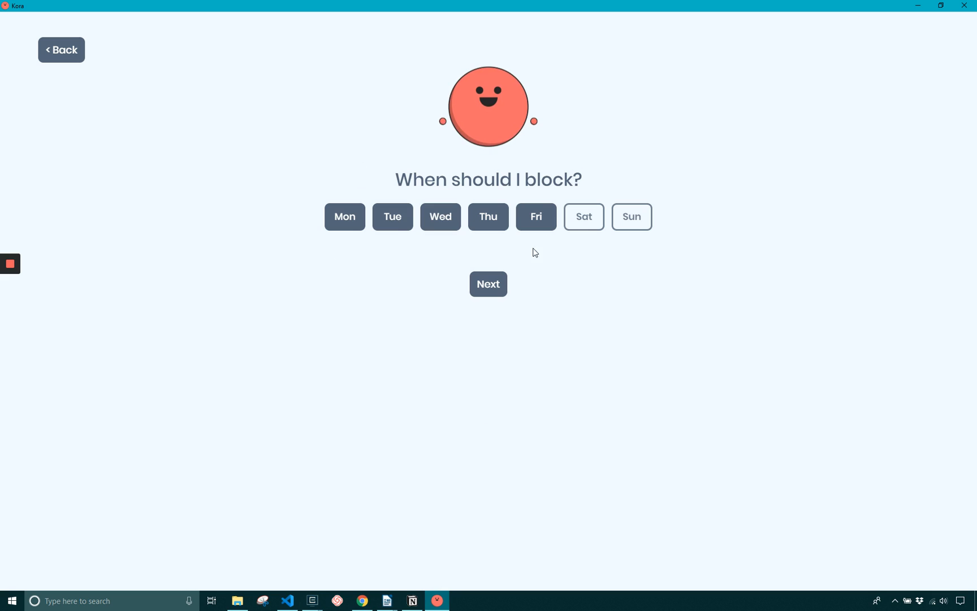
{"action": "left_click", "coordinate": [488, 284]}
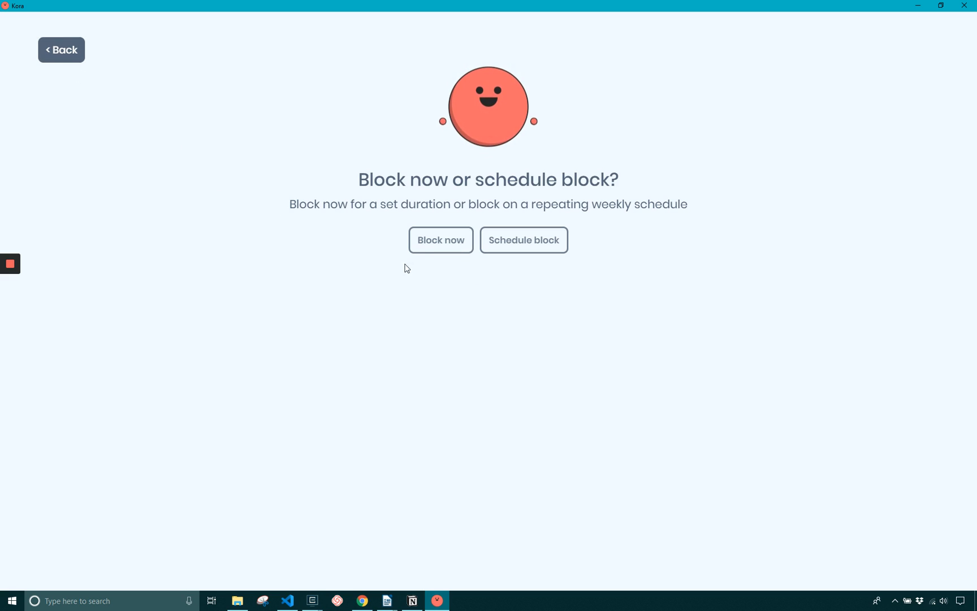
{"action": "left_click", "coordinate": [440, 240]}
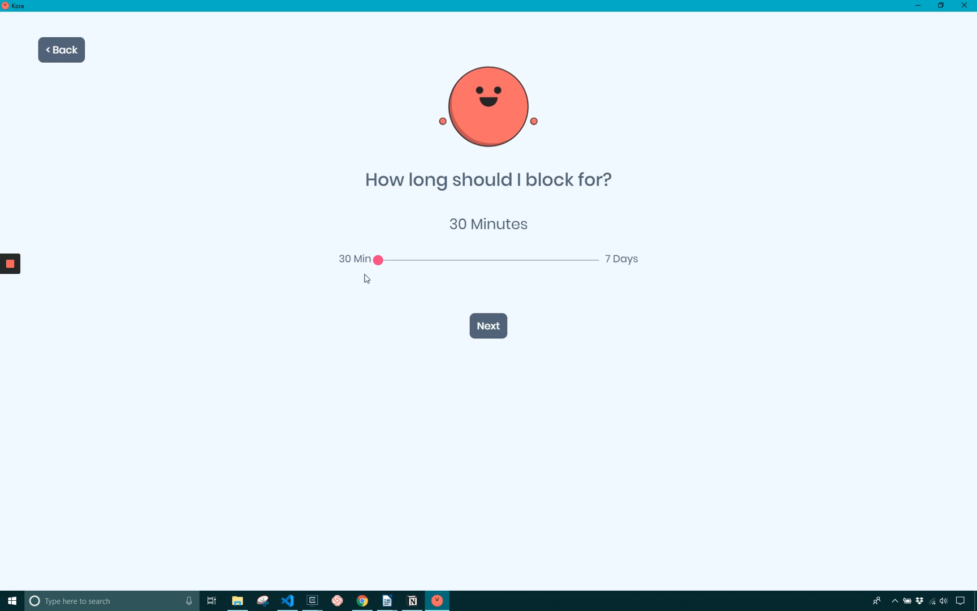
- Keep the duration at 30 minutes after trying 4 hours, and finish the Distractions block
{"action": "left_click_drag", "start_coordinate": [378, 259], "coordinate": [426, 259]}
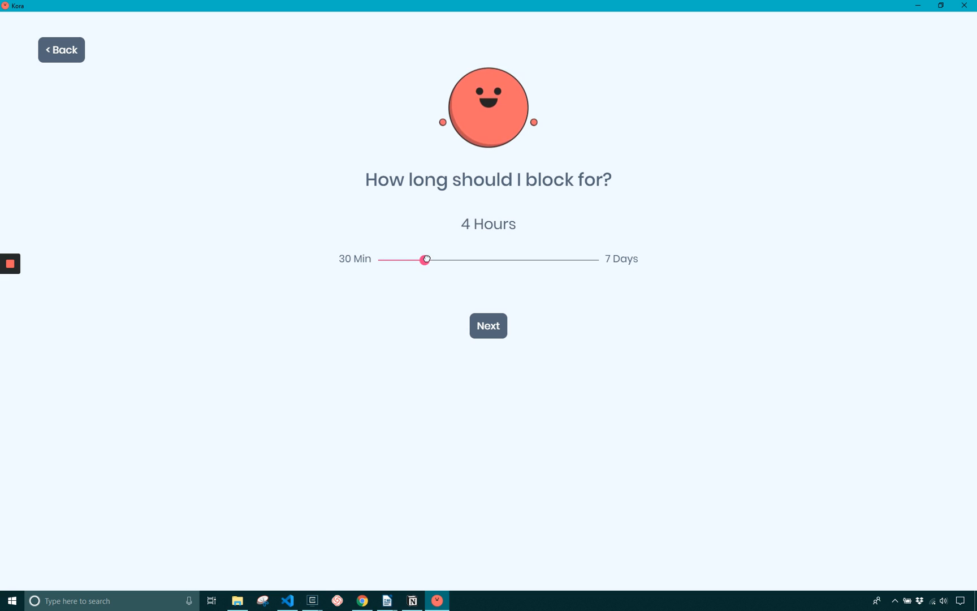
{"action": "left_click_drag", "start_coordinate": [425, 259], "coordinate": [379, 259]}
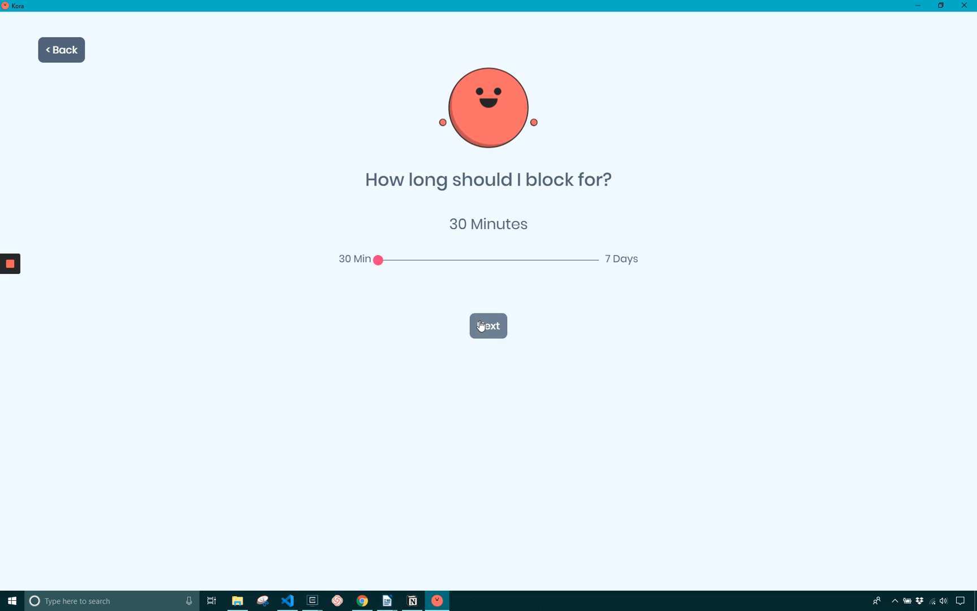
{"action": "left_click", "coordinate": [488, 325]}
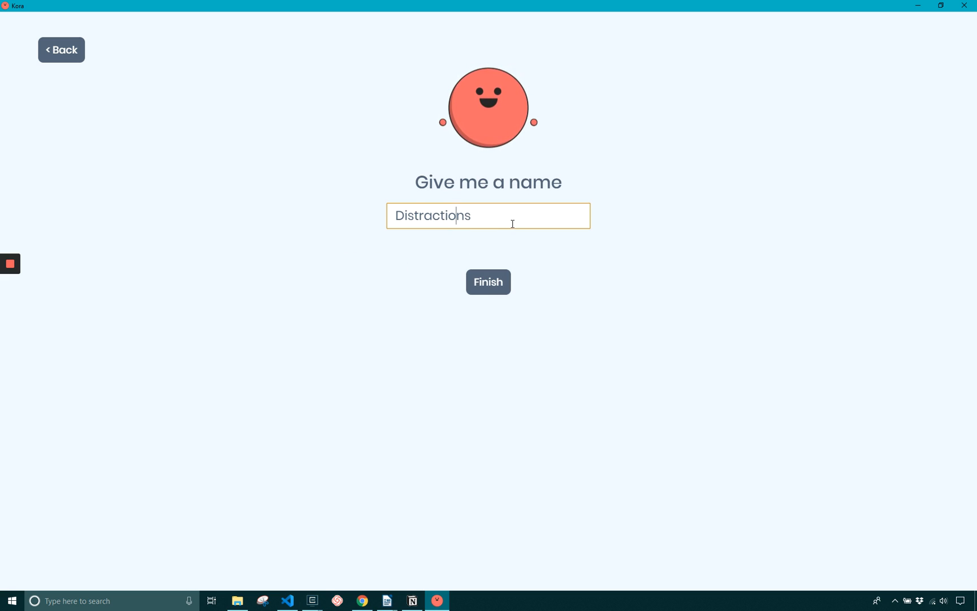
{"action": "left_click", "coordinate": [488, 281]}
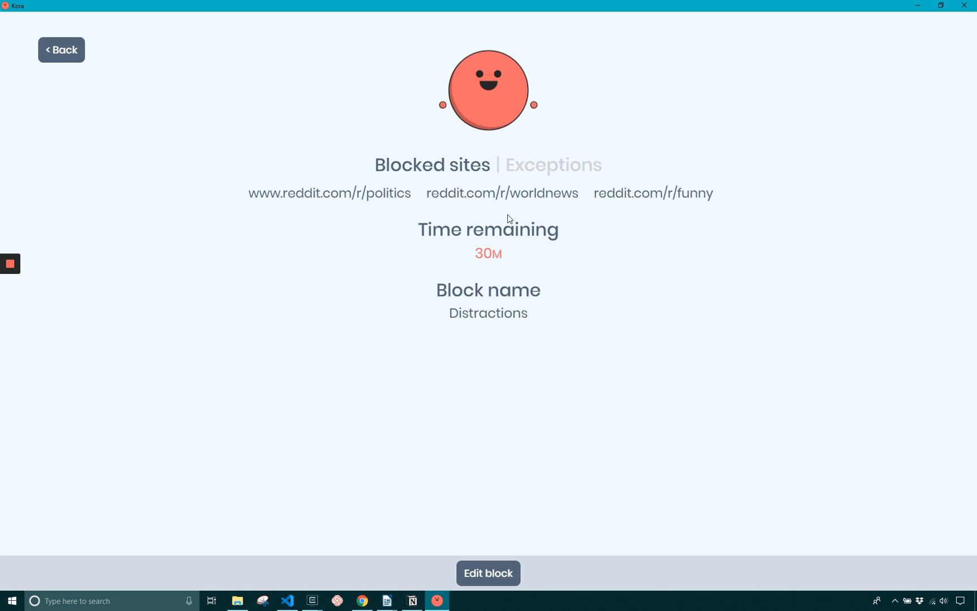
- Go back to the Kora home screen listing the Distractions block
{"action": "left_click", "coordinate": [60, 49]}
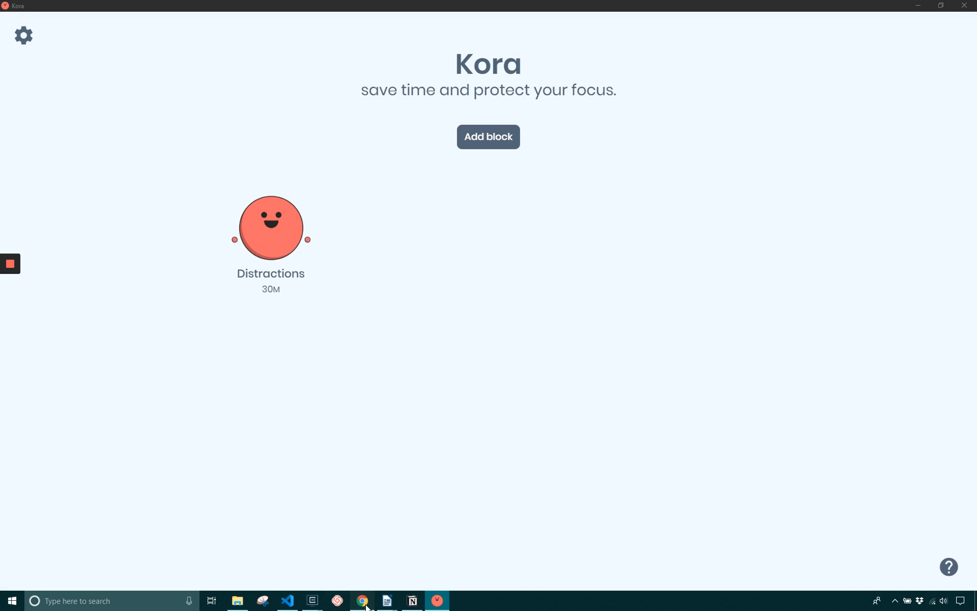
{"action": "left_click", "coordinate": [362, 600]}
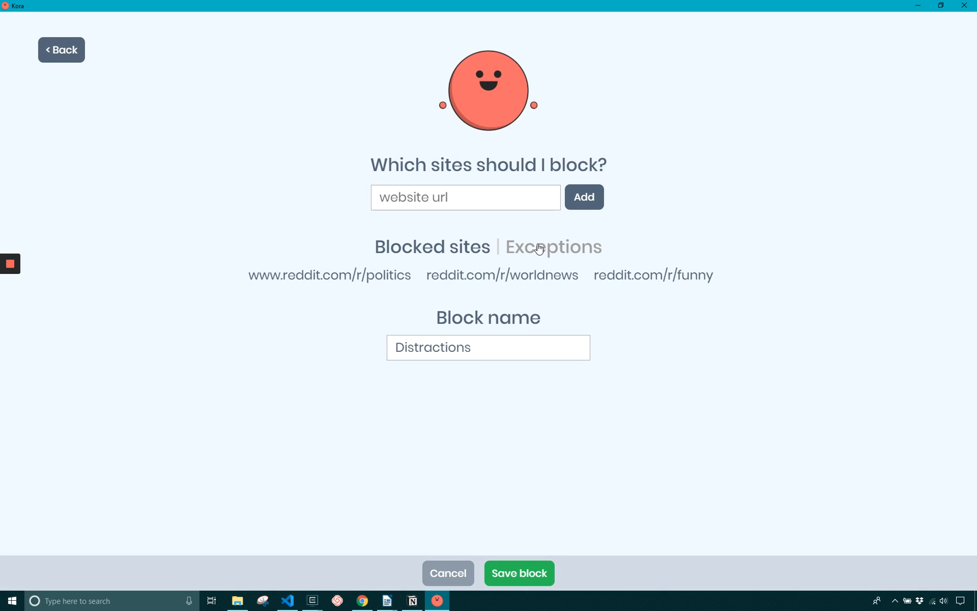
{"action": "mouse_move", "coordinate": [529, 238]}
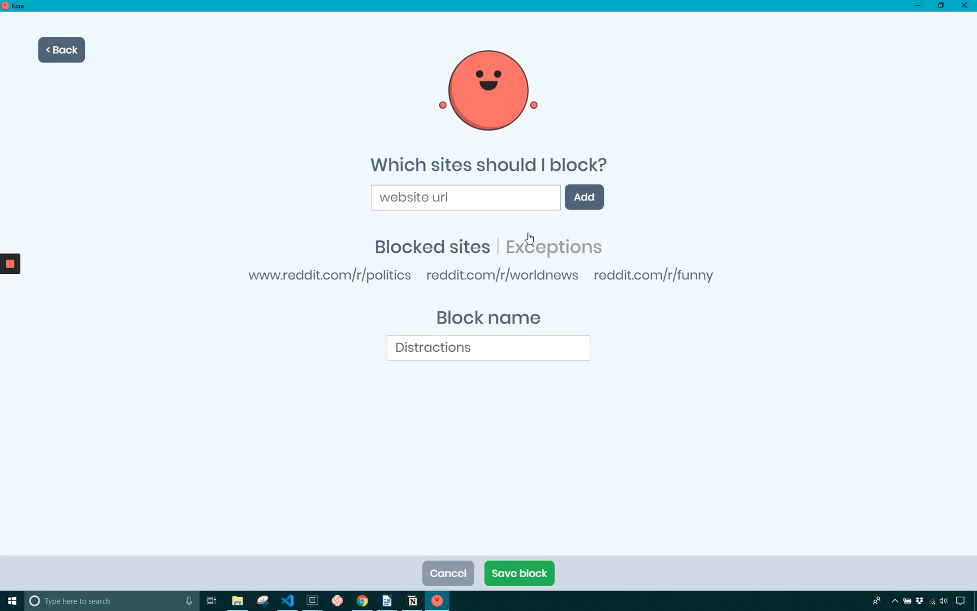